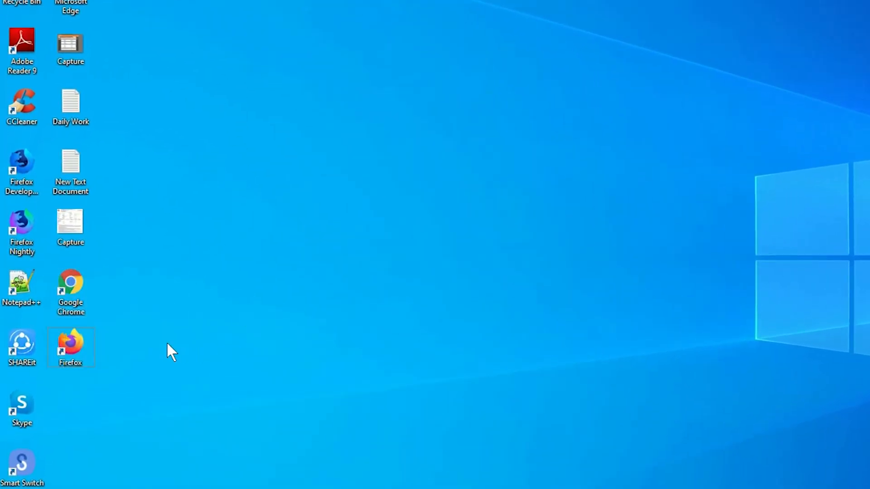
Launch Google Chrome from its desktop shortcut icon
{"action": "right_click", "coordinate": [71, 346]}
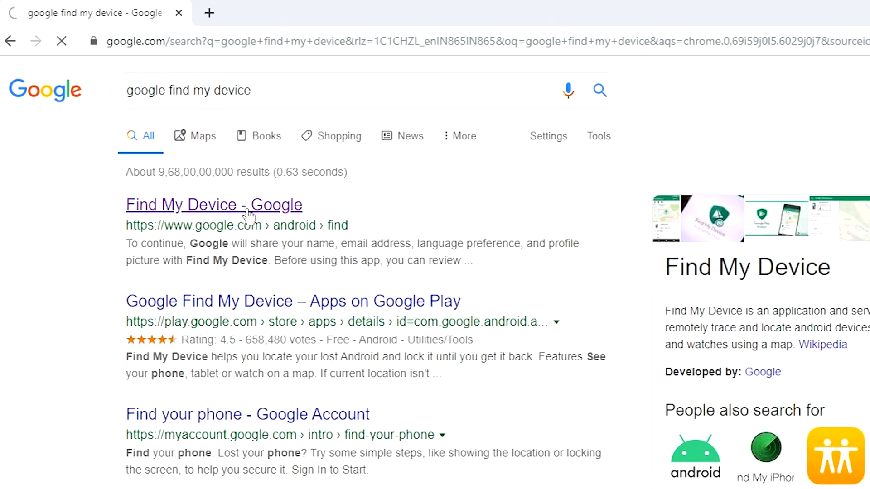
Open the 'Find My Device - Google' search result
{"action": "left_click", "coordinate": [213, 205]}
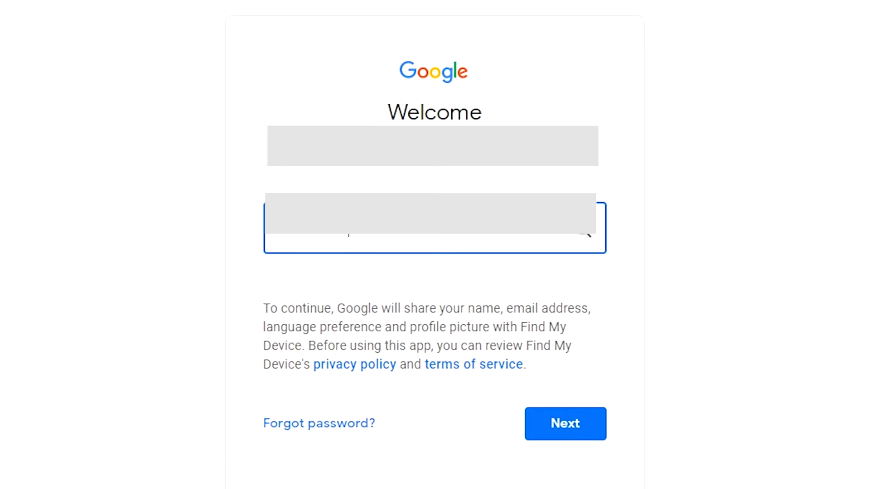
Submit the account password to reach the phone's status and map location
{"action": "left_click", "coordinate": [565, 423]}
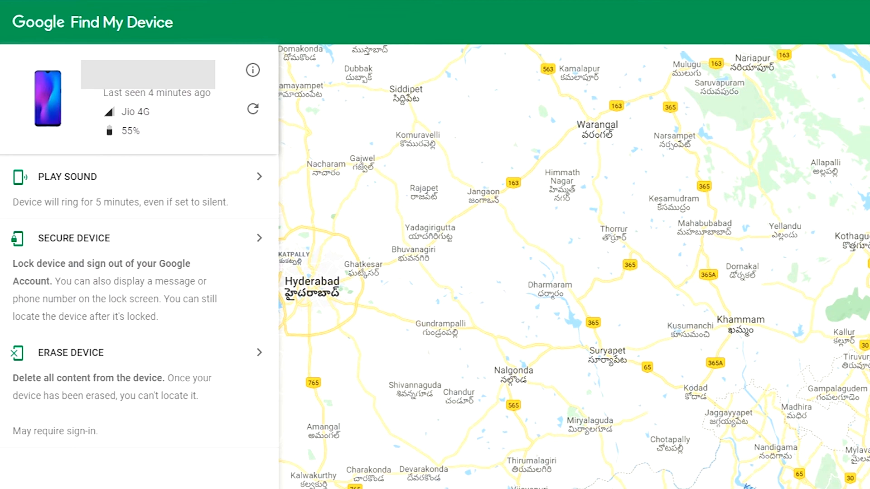
Choose ERASE DEVICE in the left panel and confirm with the green ERASE DEVICE button
{"action": "left_click", "coordinate": [71, 353]}
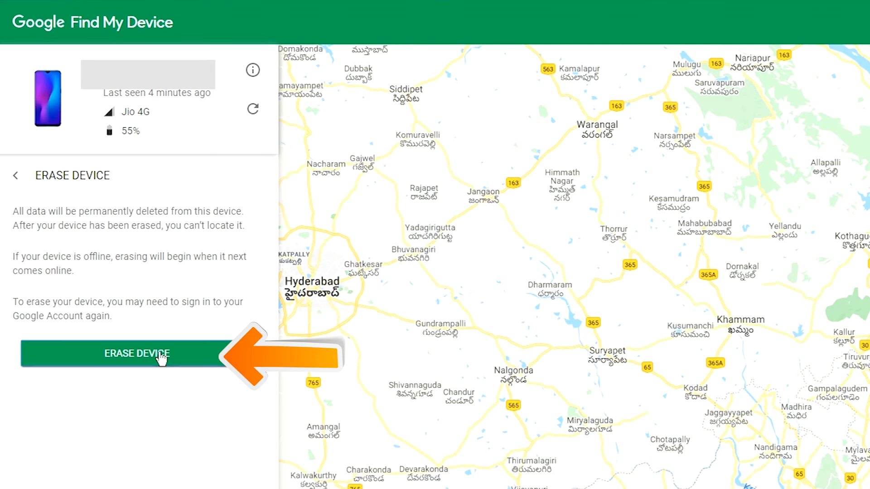
{"action": "left_click", "coordinate": [136, 354]}
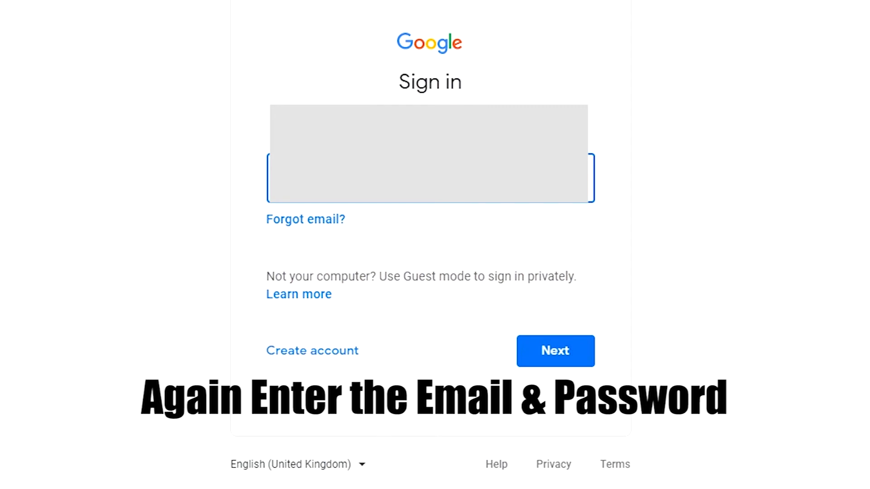
Re-enter the Google account email and password to reach the erase confirmation
{"action": "left_click", "coordinate": [555, 351]}
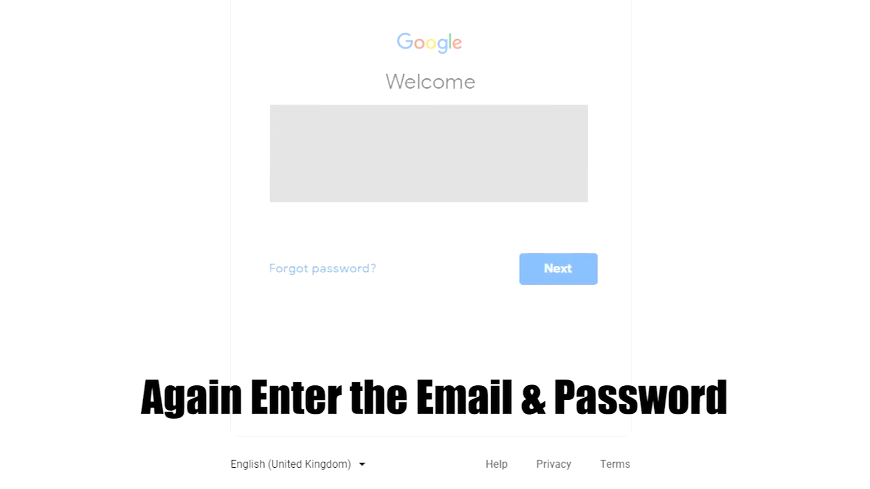
{"action": "left_click", "coordinate": [430, 193]}
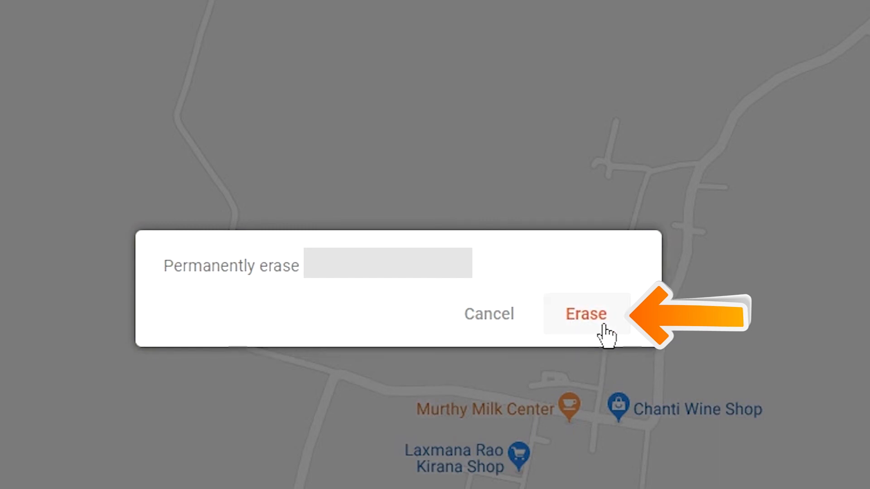
Confirm Erase in the 'Permanently erase' dialog so the phone shows factory reset
{"action": "left_click", "coordinate": [585, 314]}
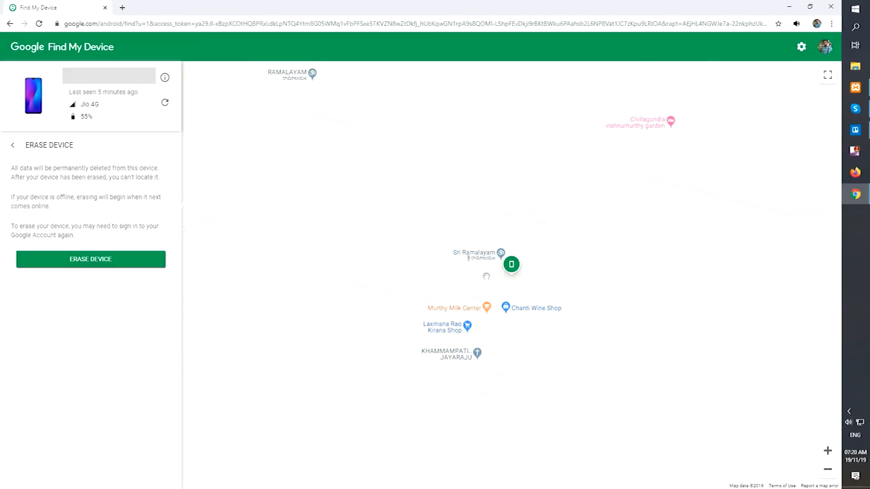
{"action": "left_click", "coordinate": [90, 259]}
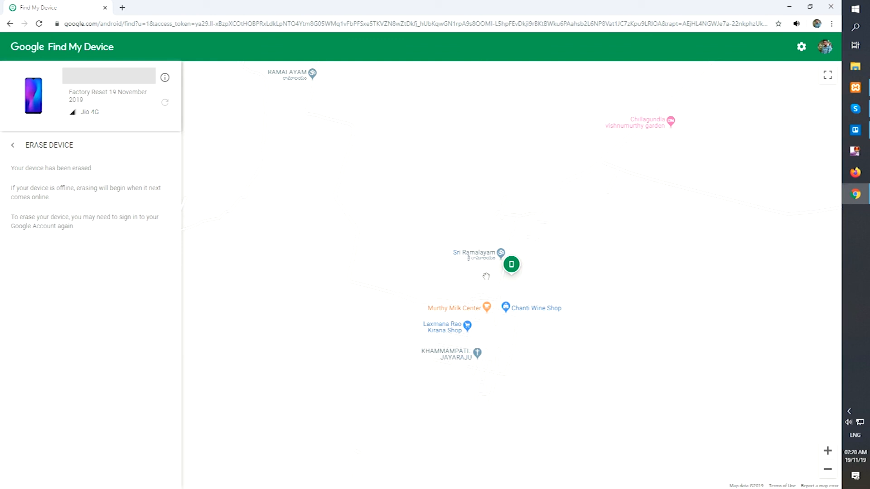